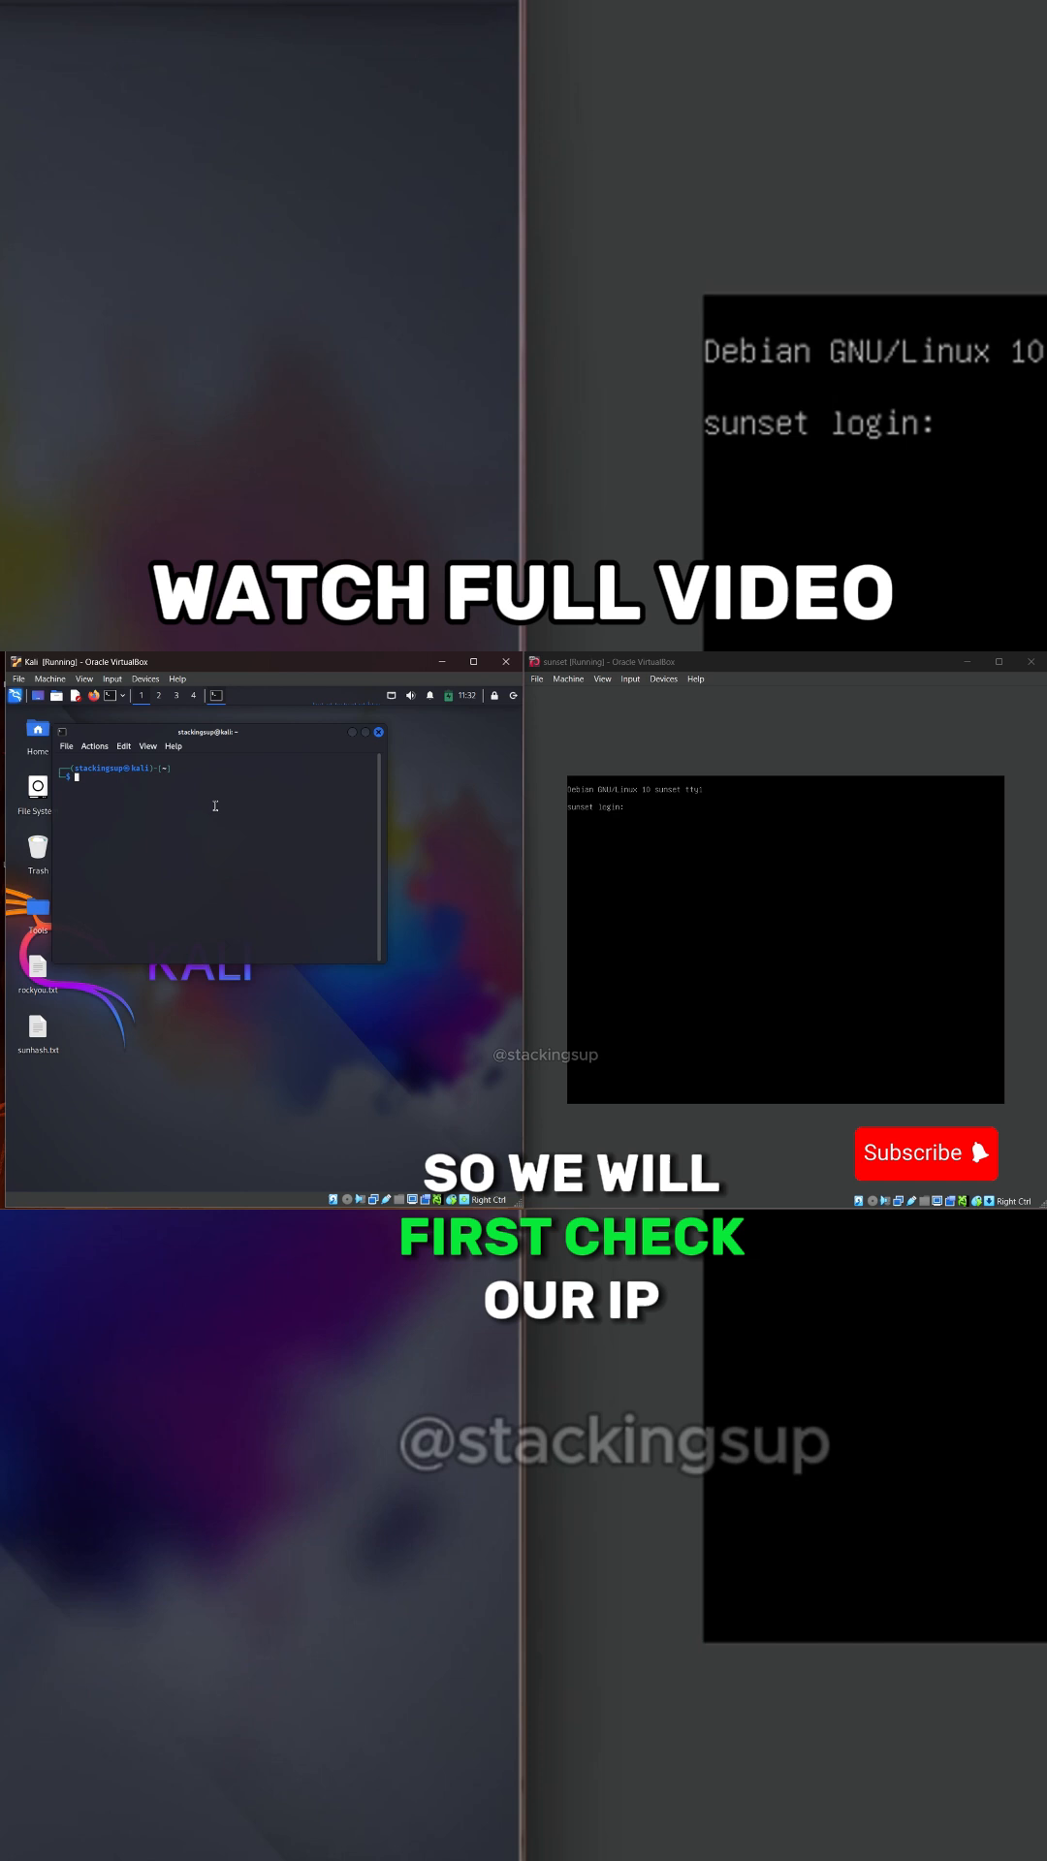
- Show the Kali machine's interfaces and its own IP address with 'ip a'
type("ip a")
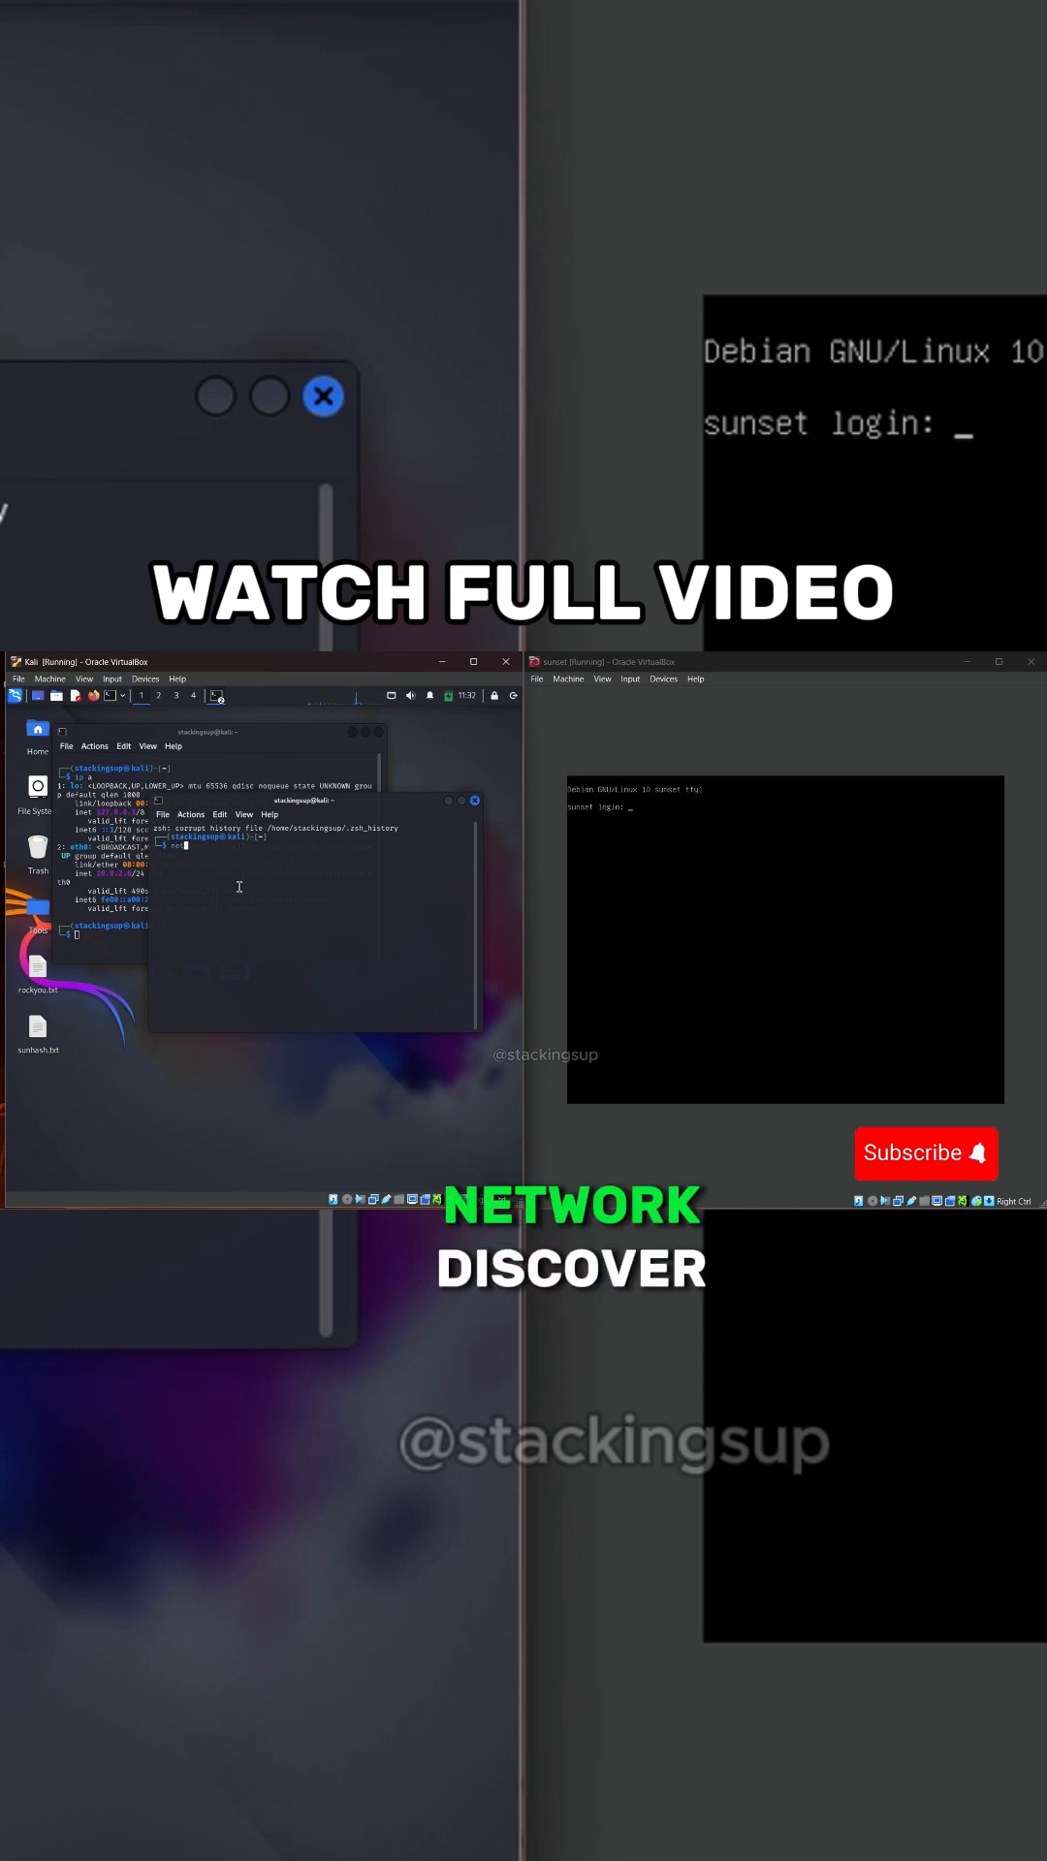
- Run 'netdiscover -r 10.0.2.0/24' under sudo, submitting the password to start the ARP scan
type("netdiscover -r 10.0.2.0/24")
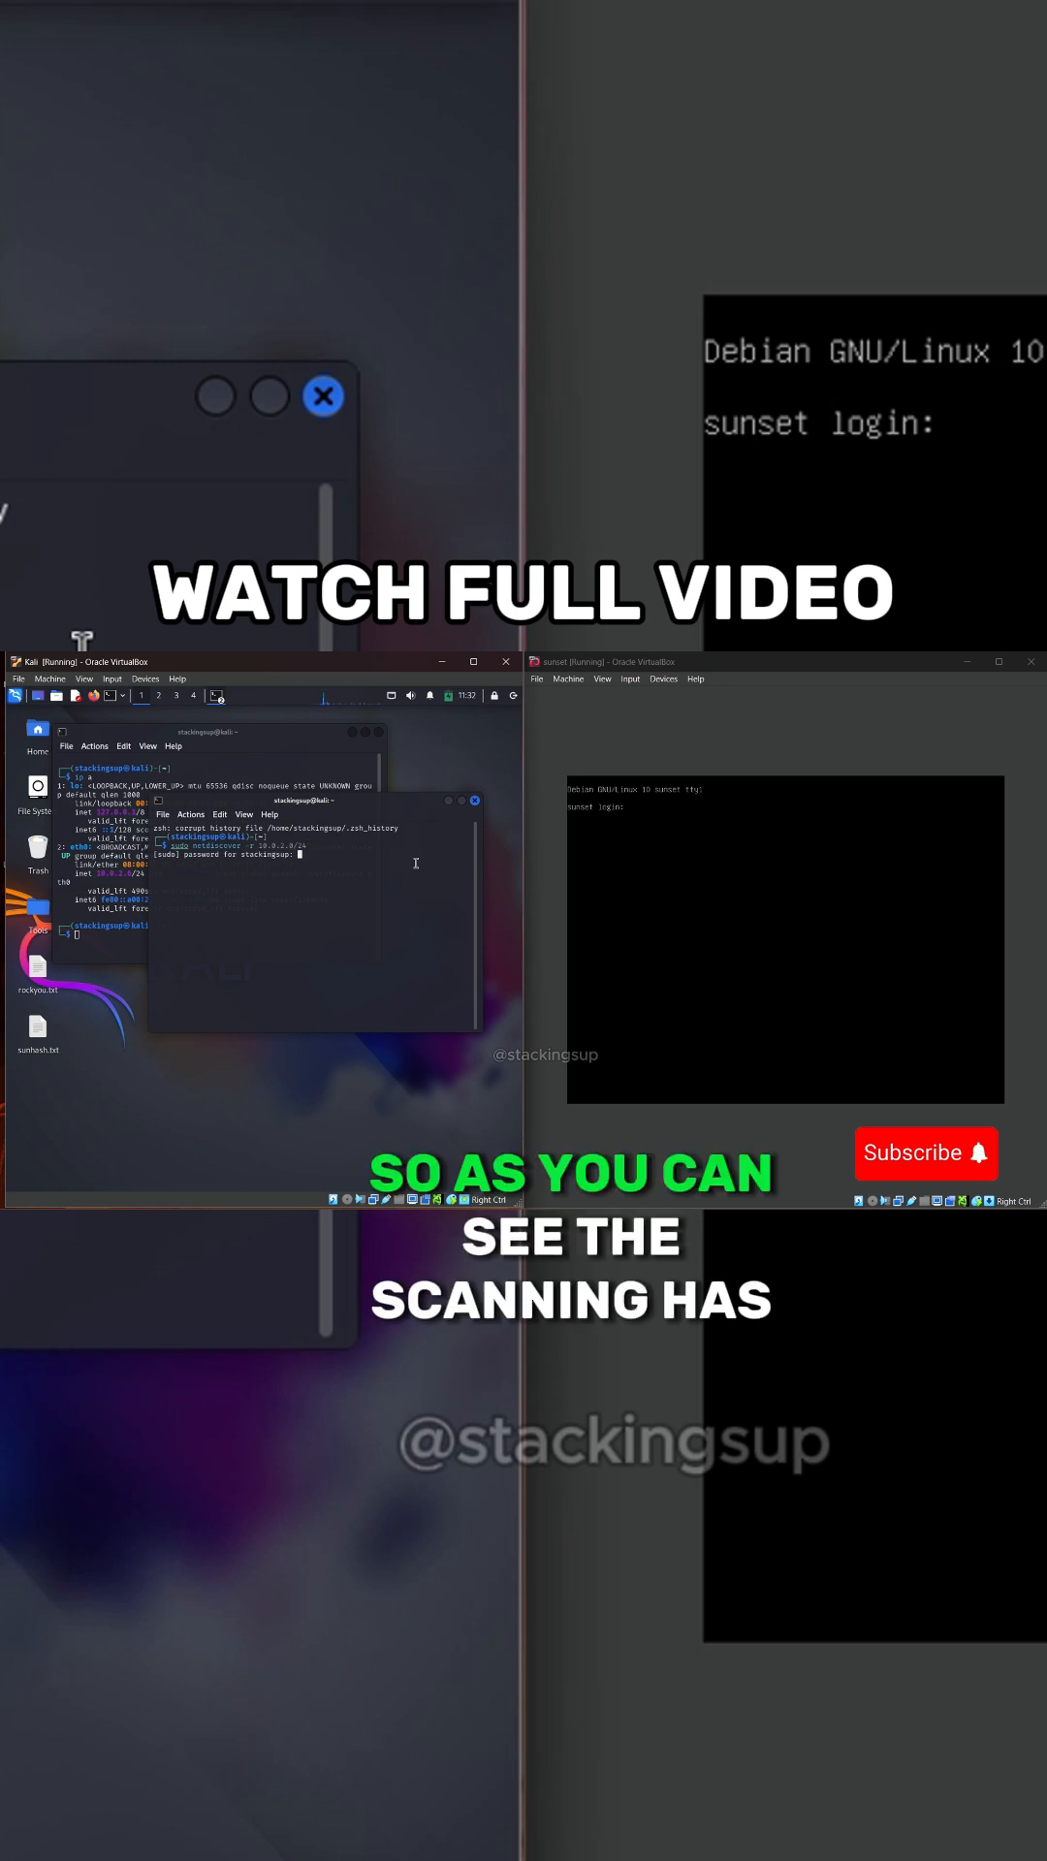
key("Return")
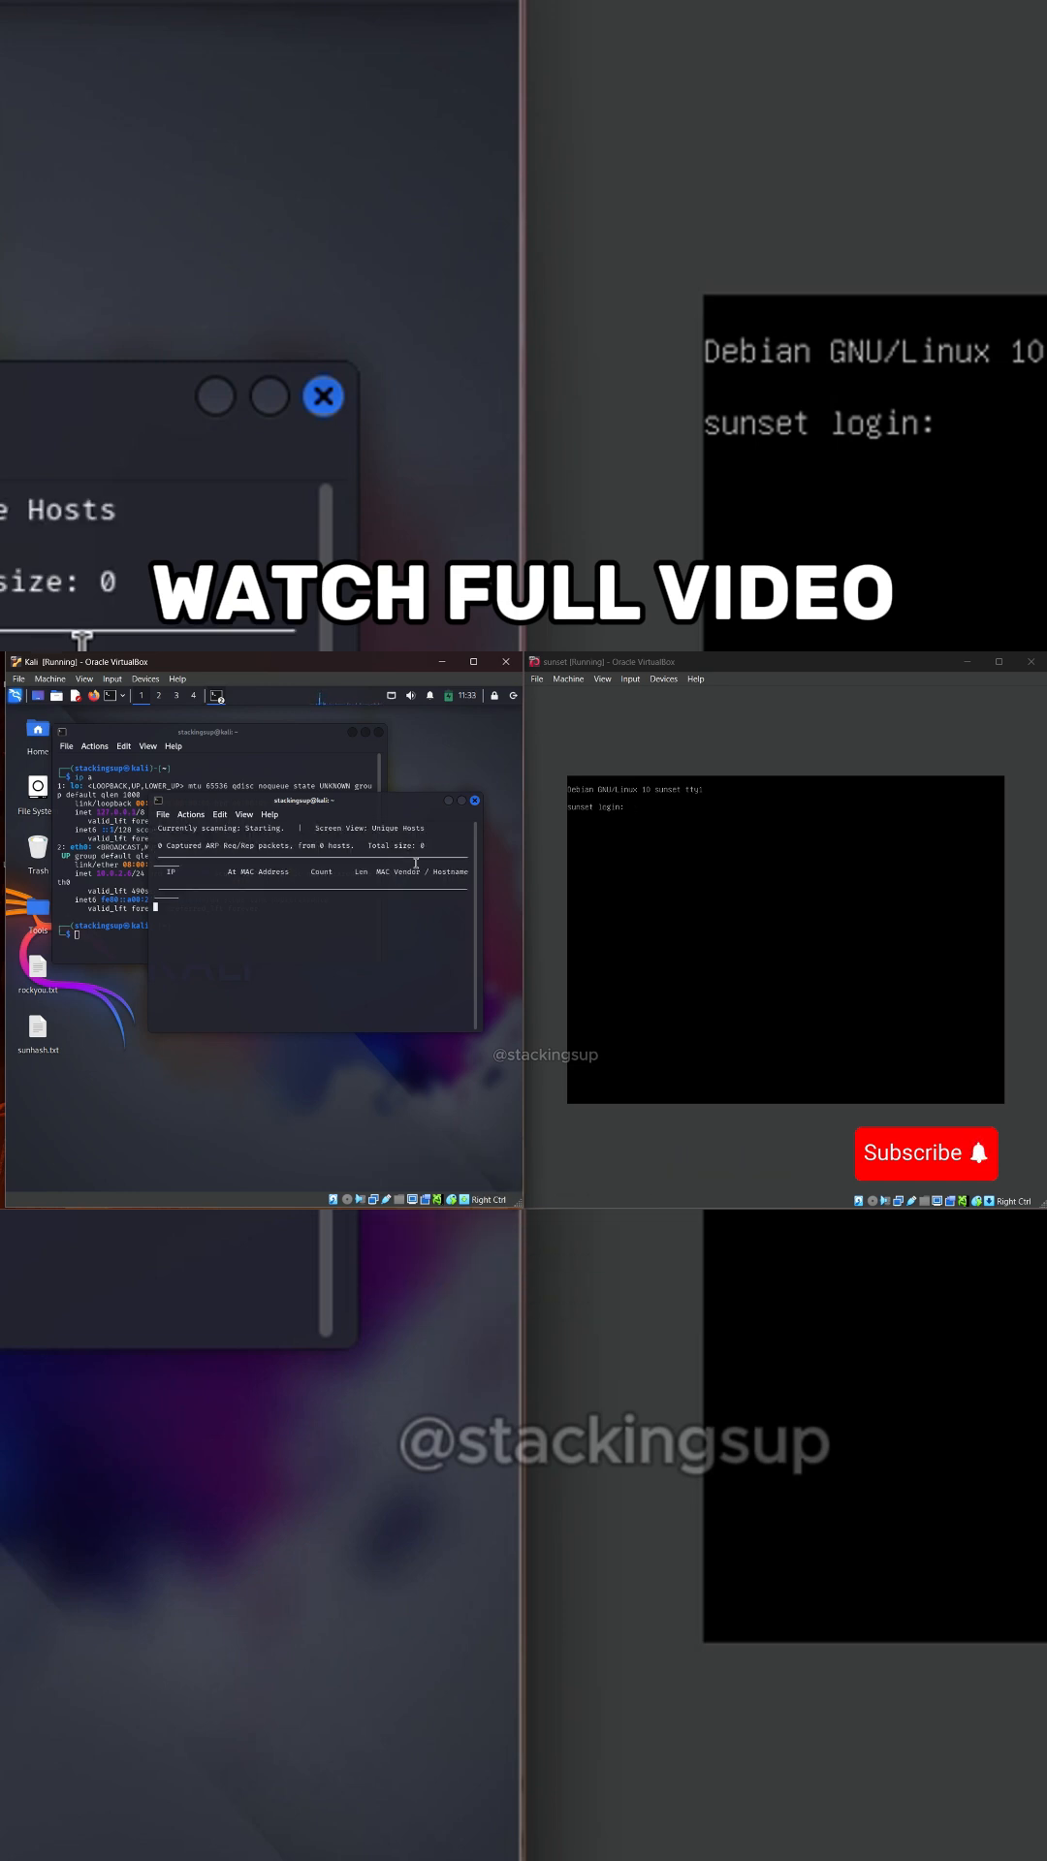